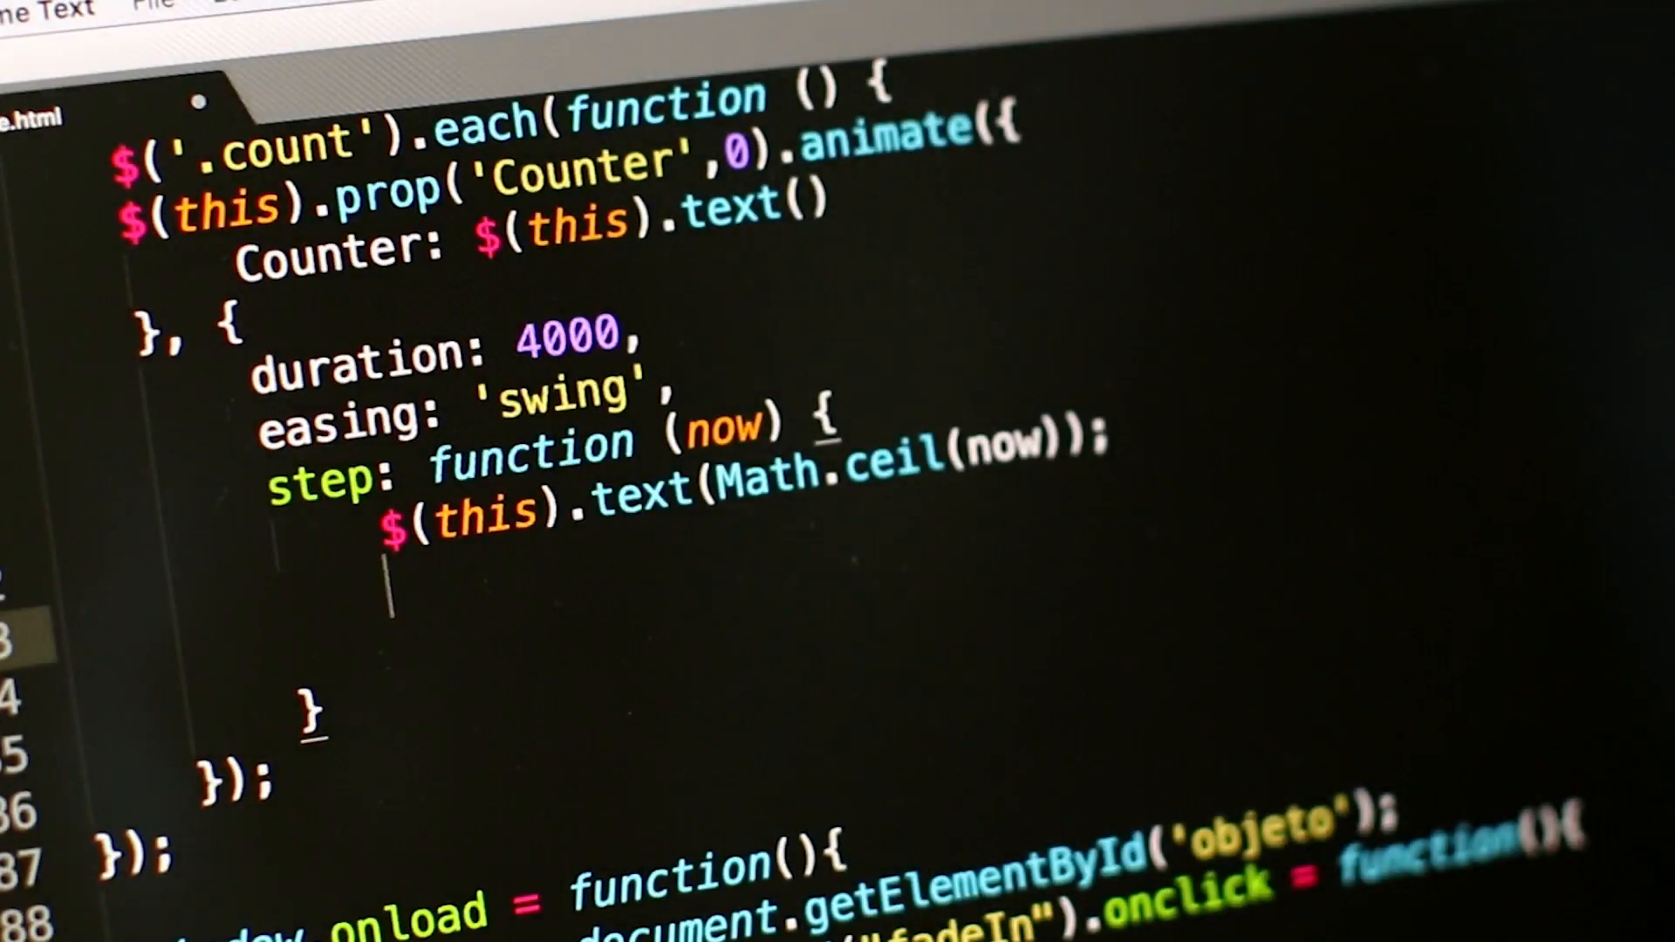
# Step: Add $(this).html(text); inside the step callback
pyautogui.write('$()')
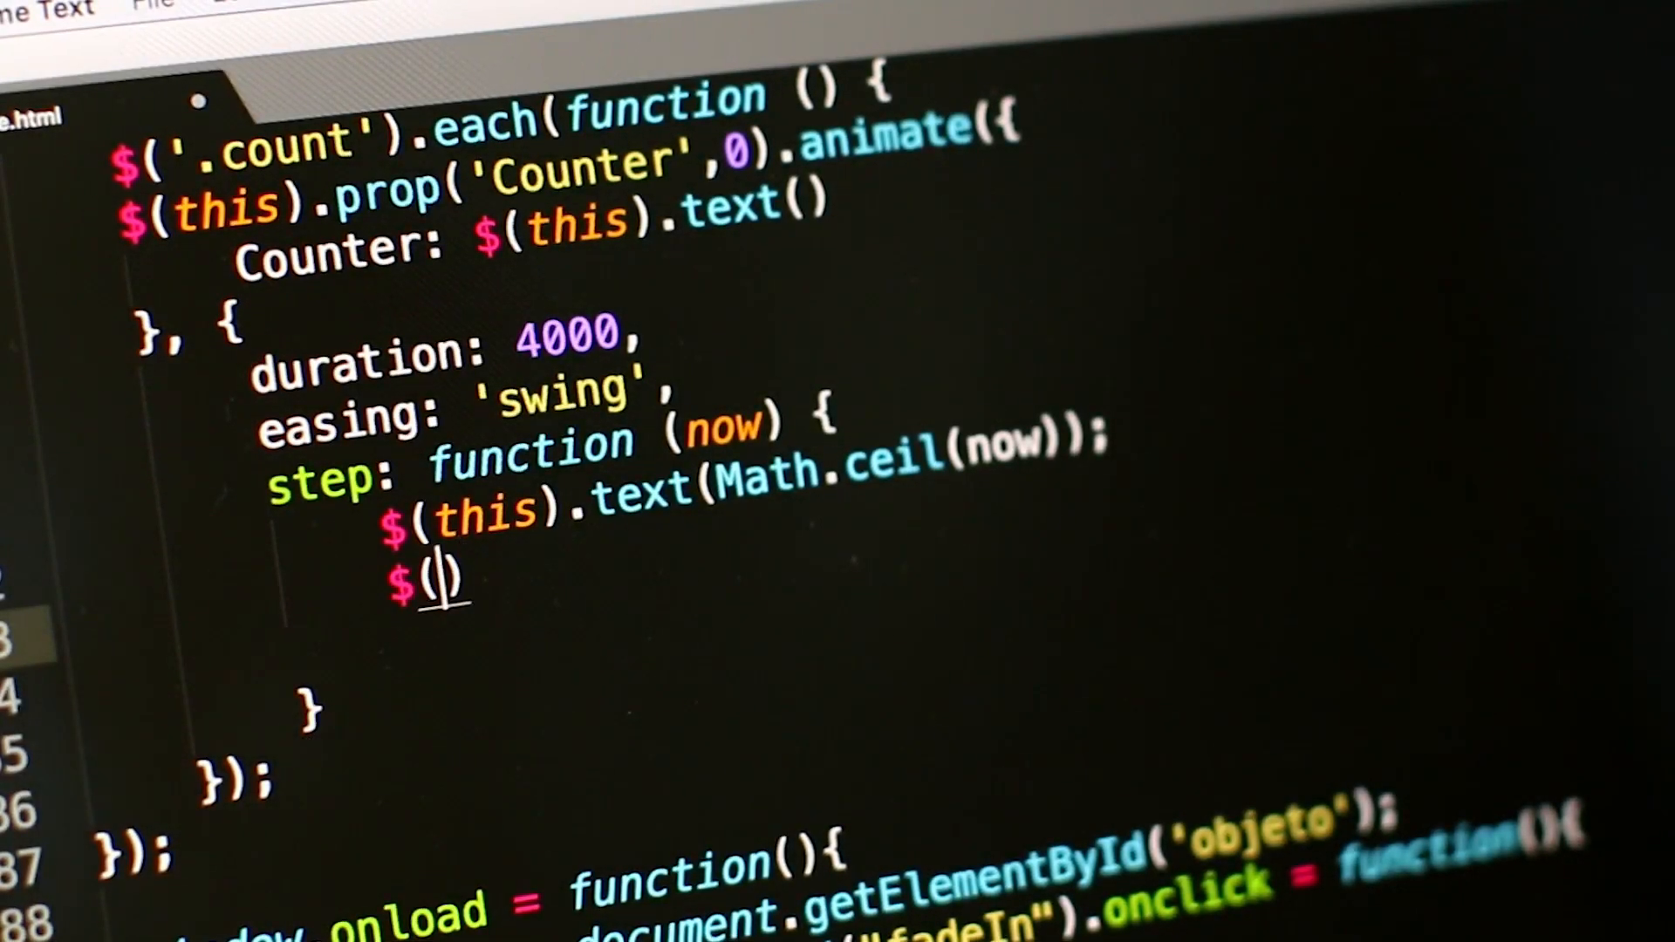
pyautogui.write('this')
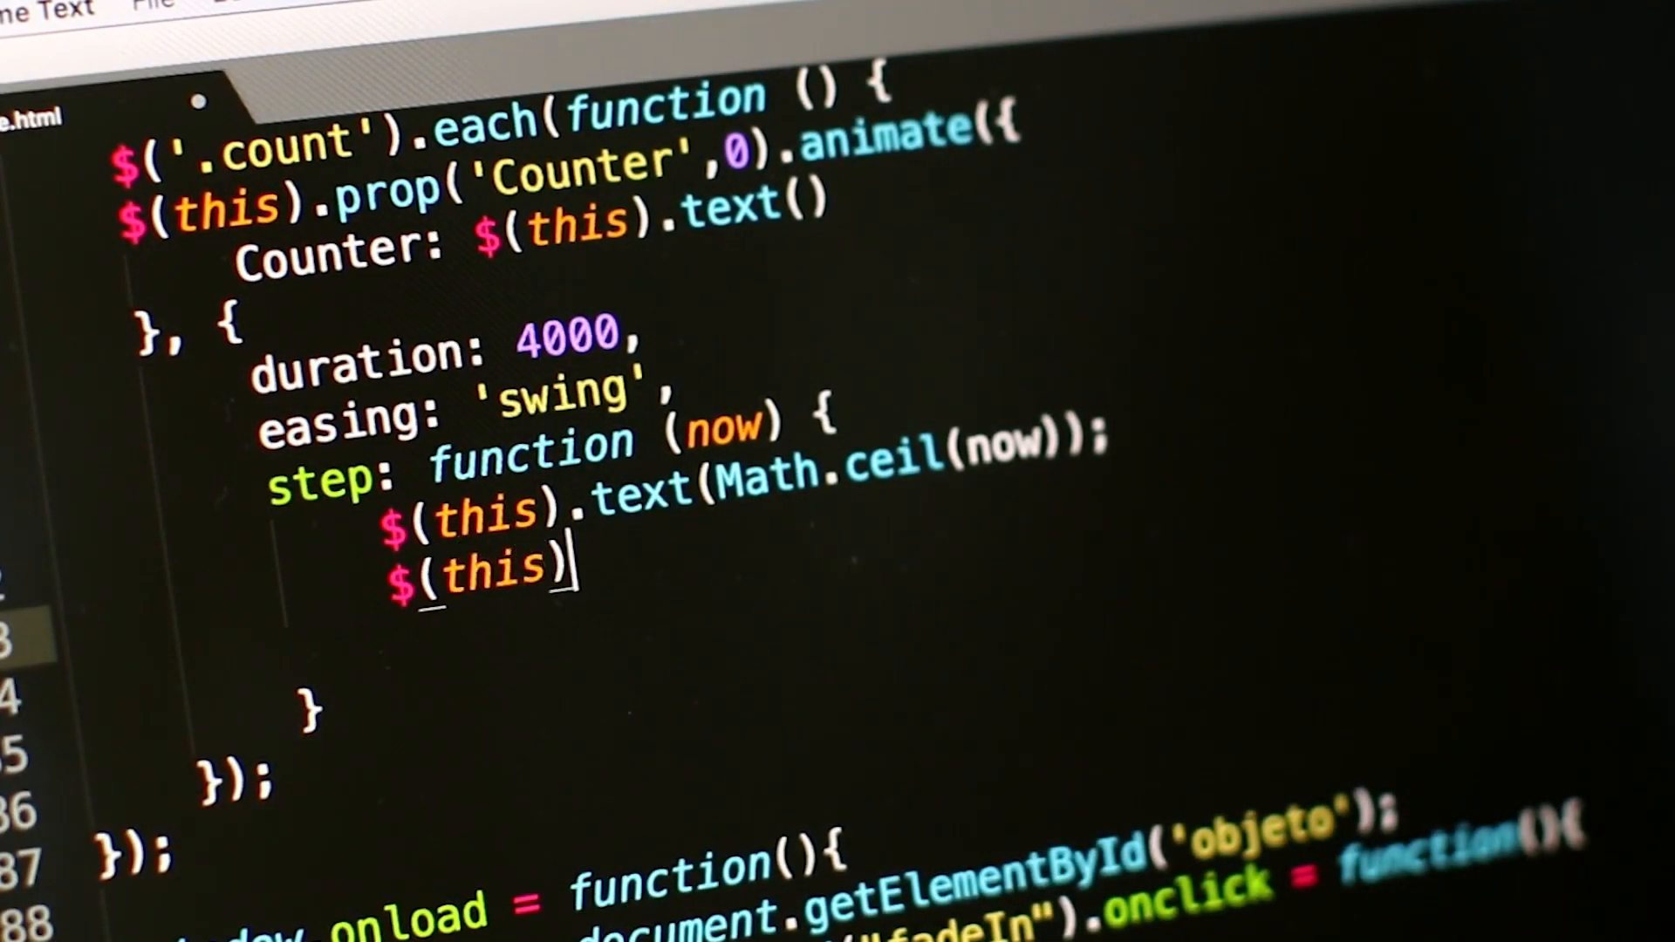
pyautogui.write('.html();')
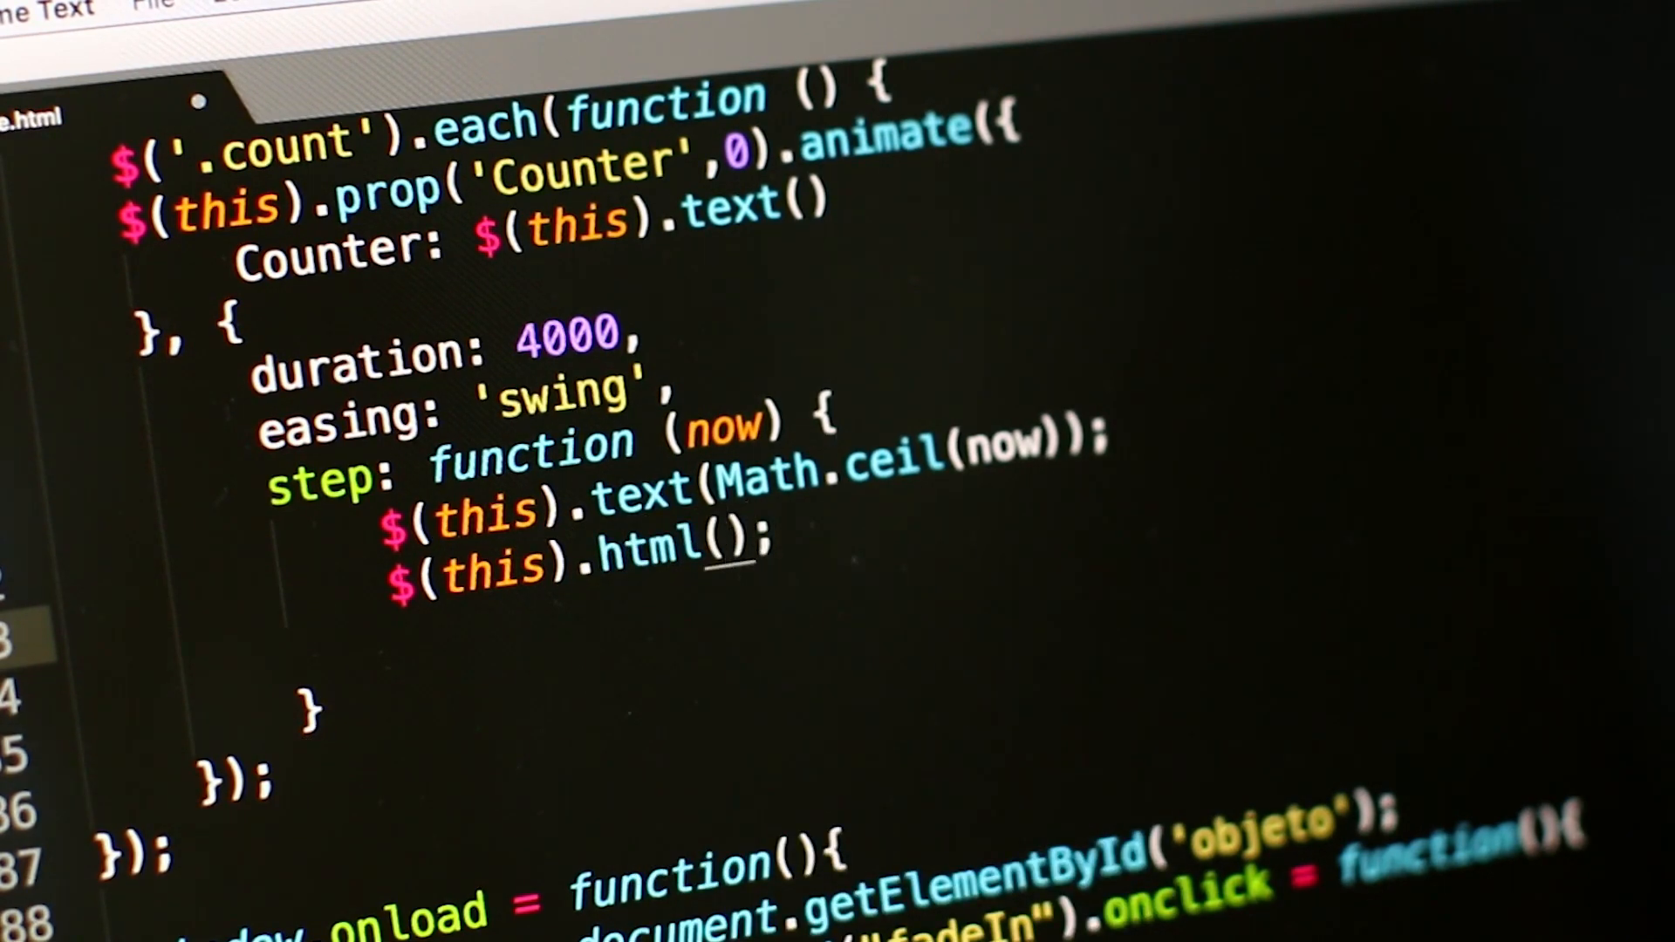
pyautogui.write('text')
pyautogui.write('if')
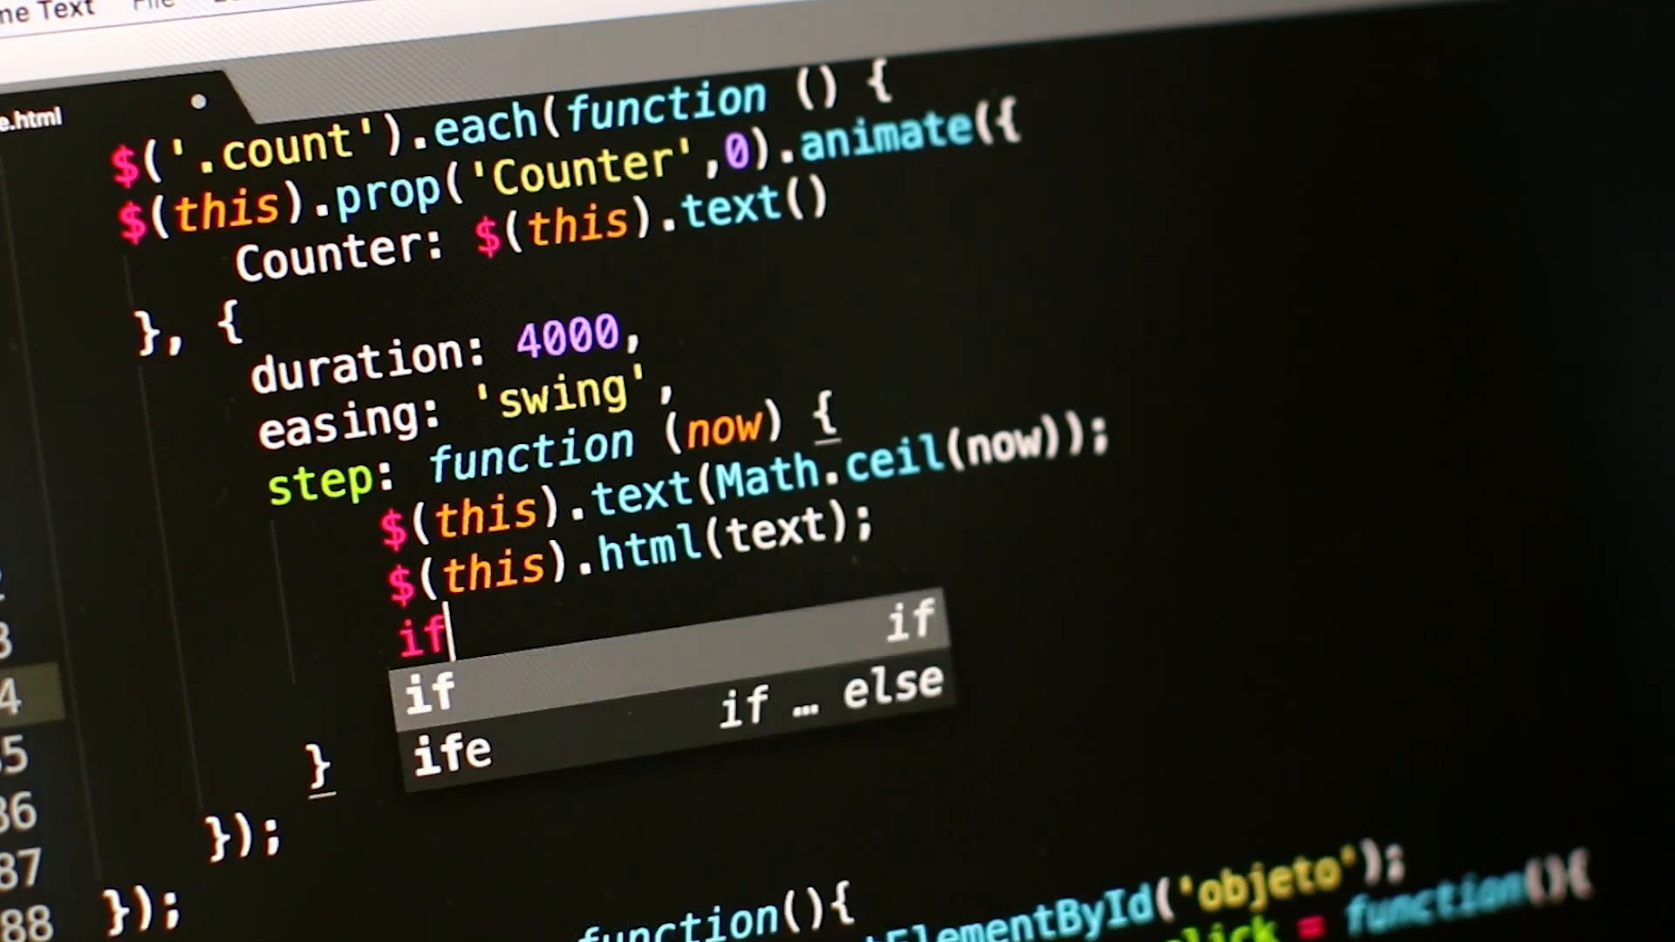
# Step: Write an if-block that sets increment = 2; when initial == 0
pyautogui.press('Tab')
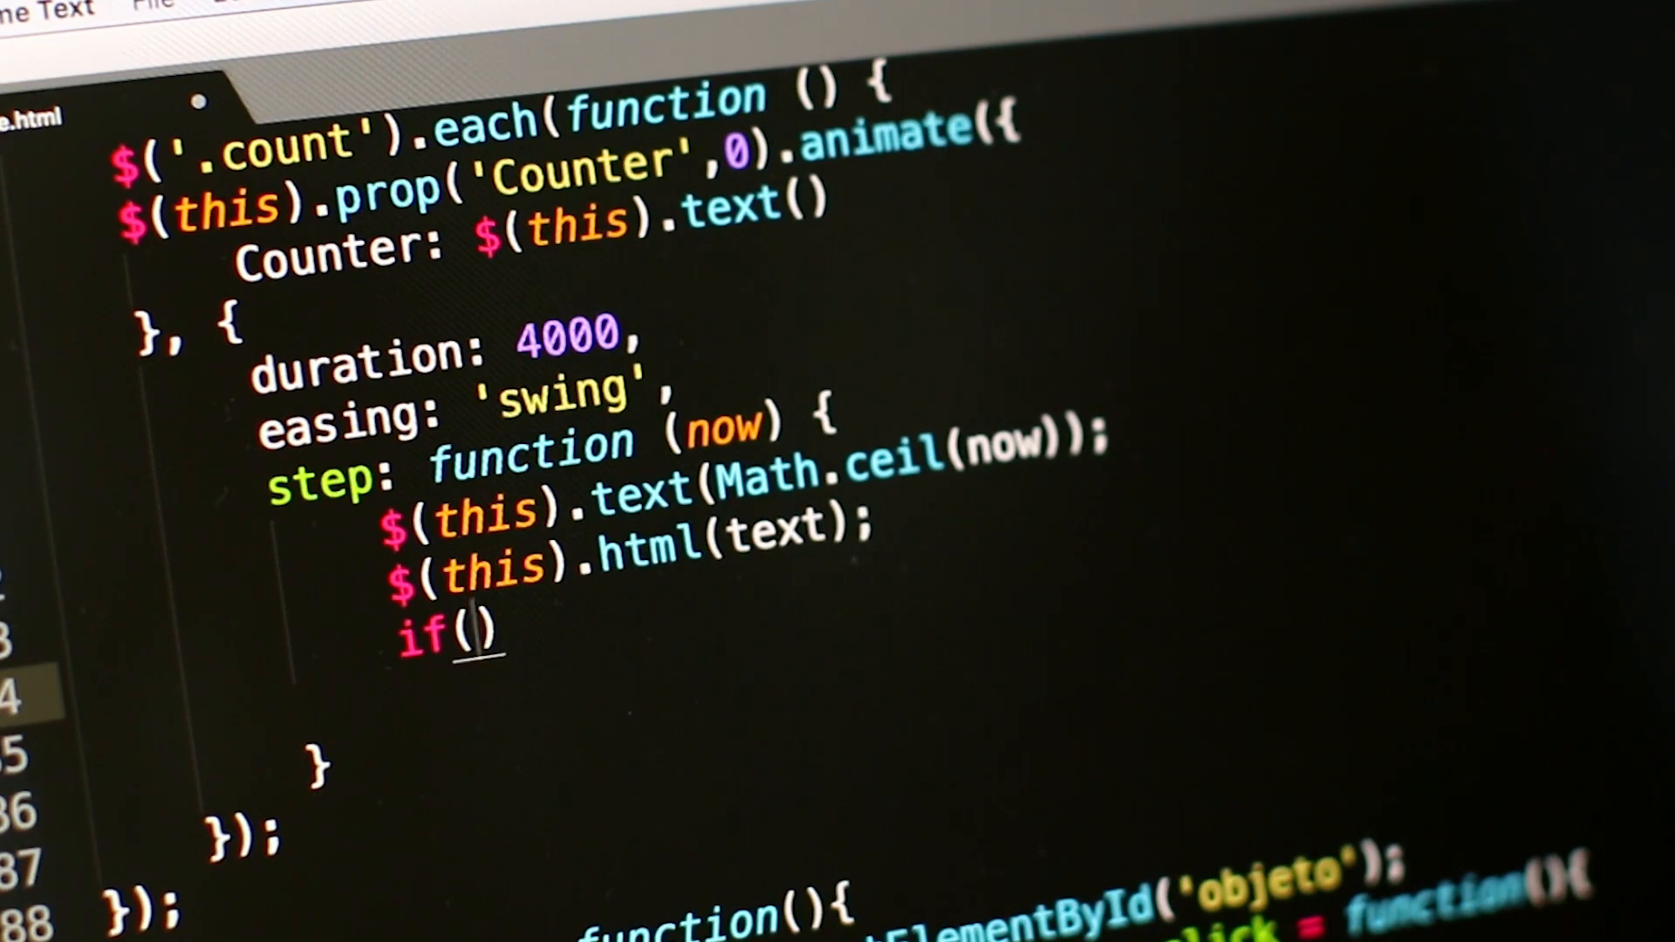
pyautogui.write('initial ==')
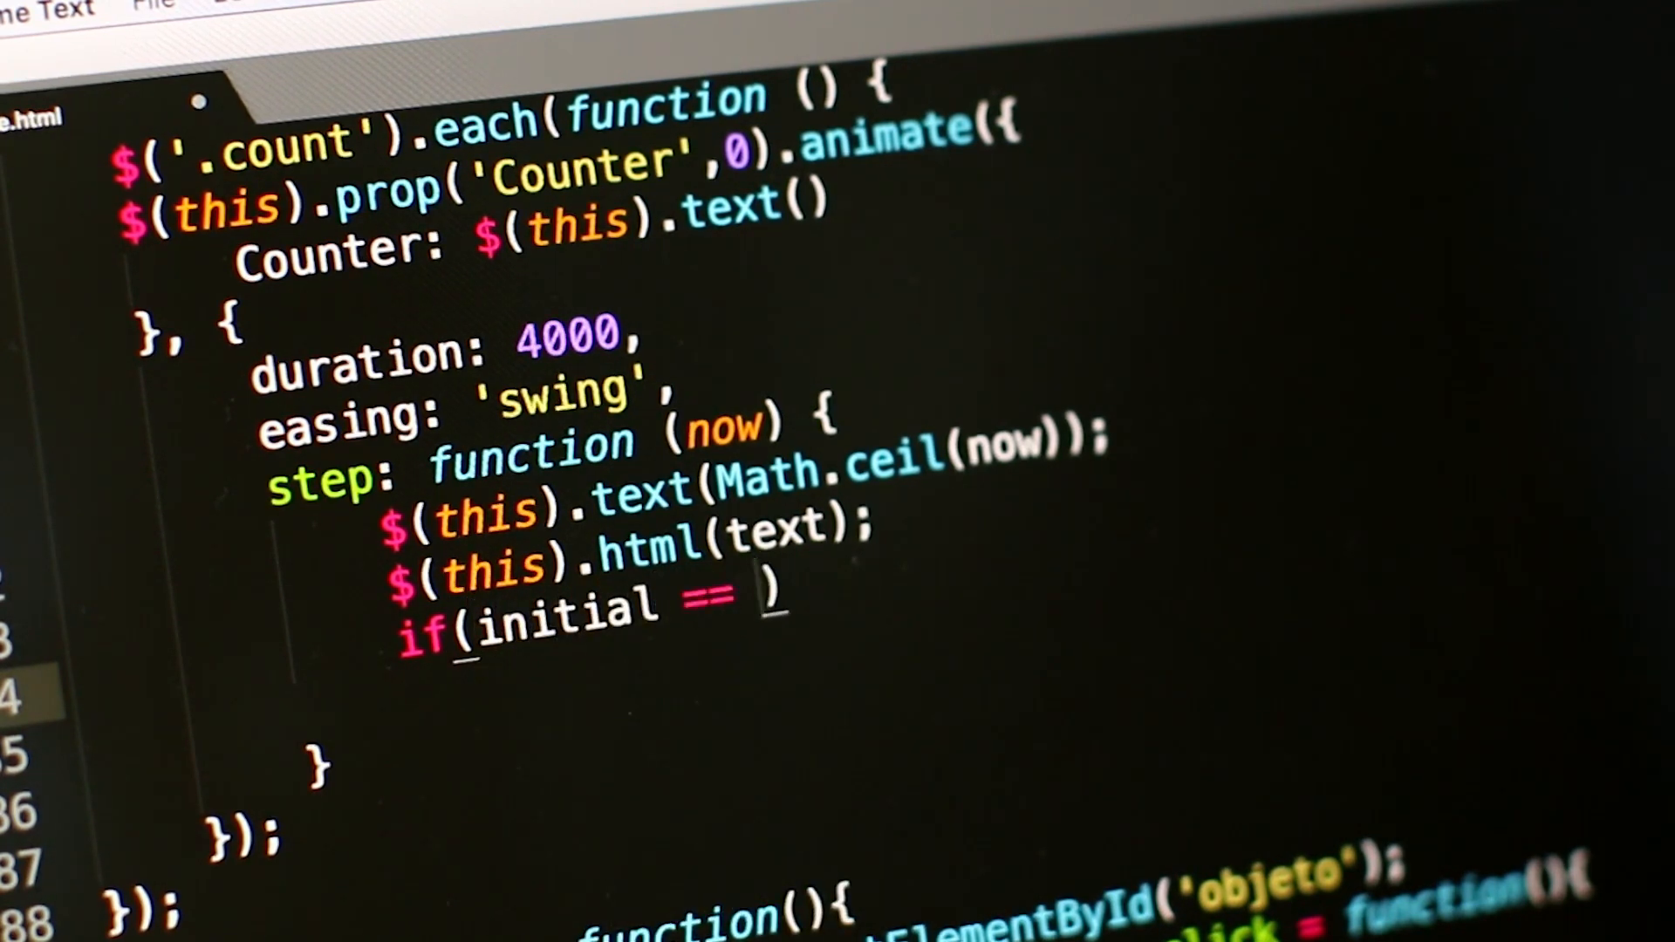
pyautogui.write('0')
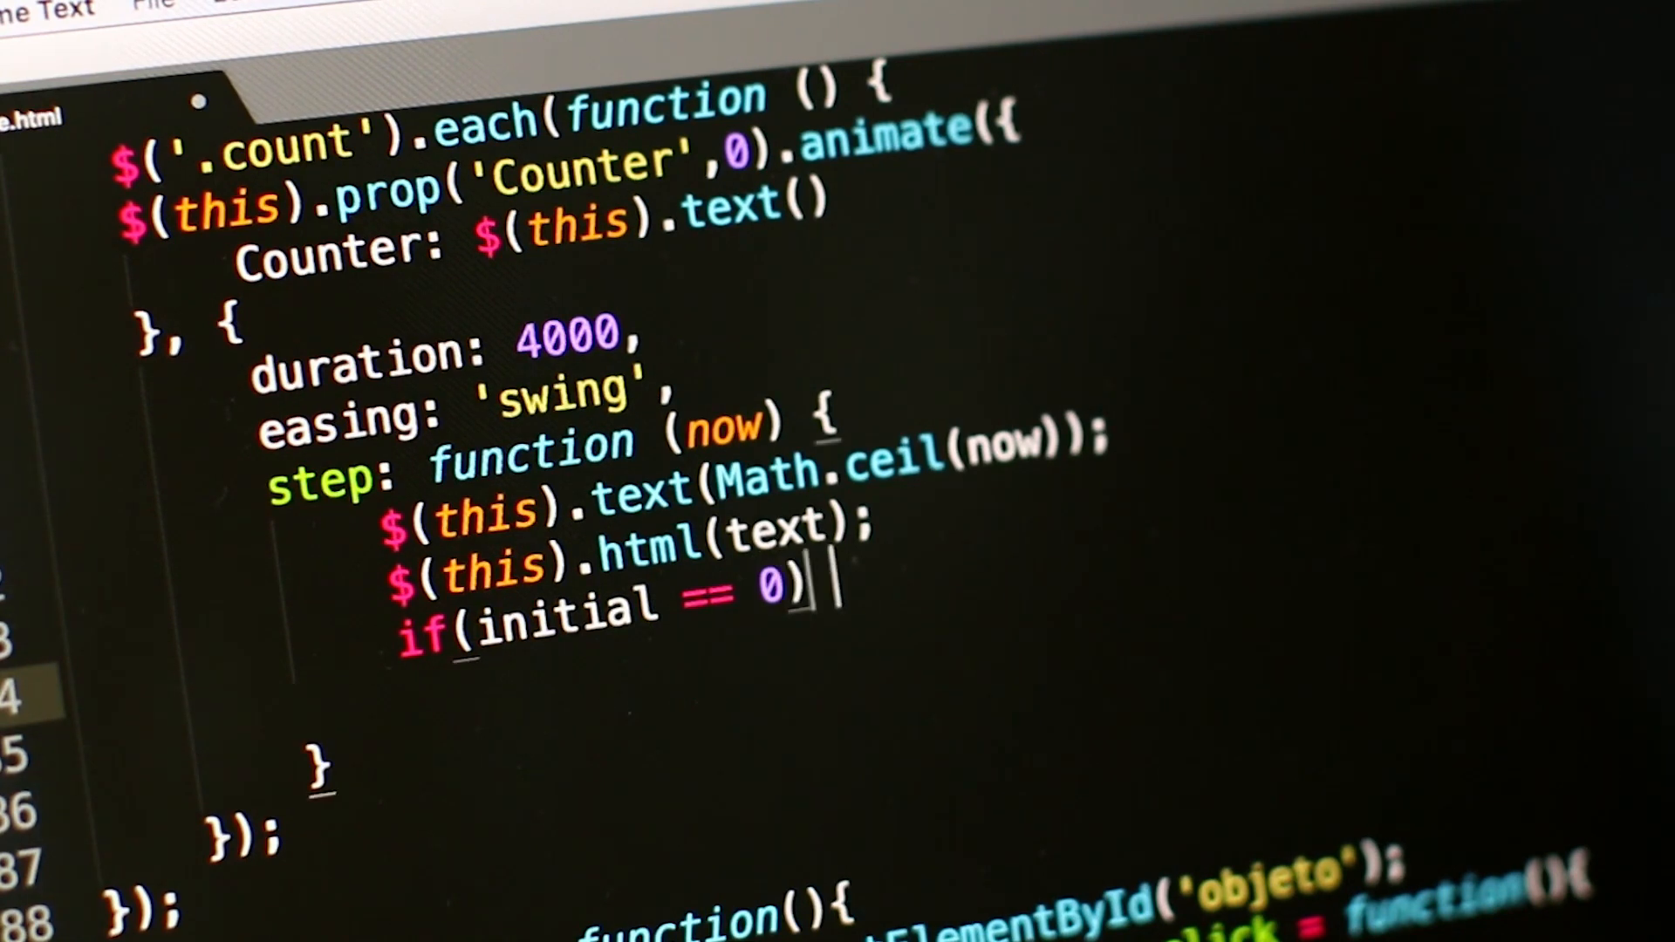
pyautogui.write('{}')
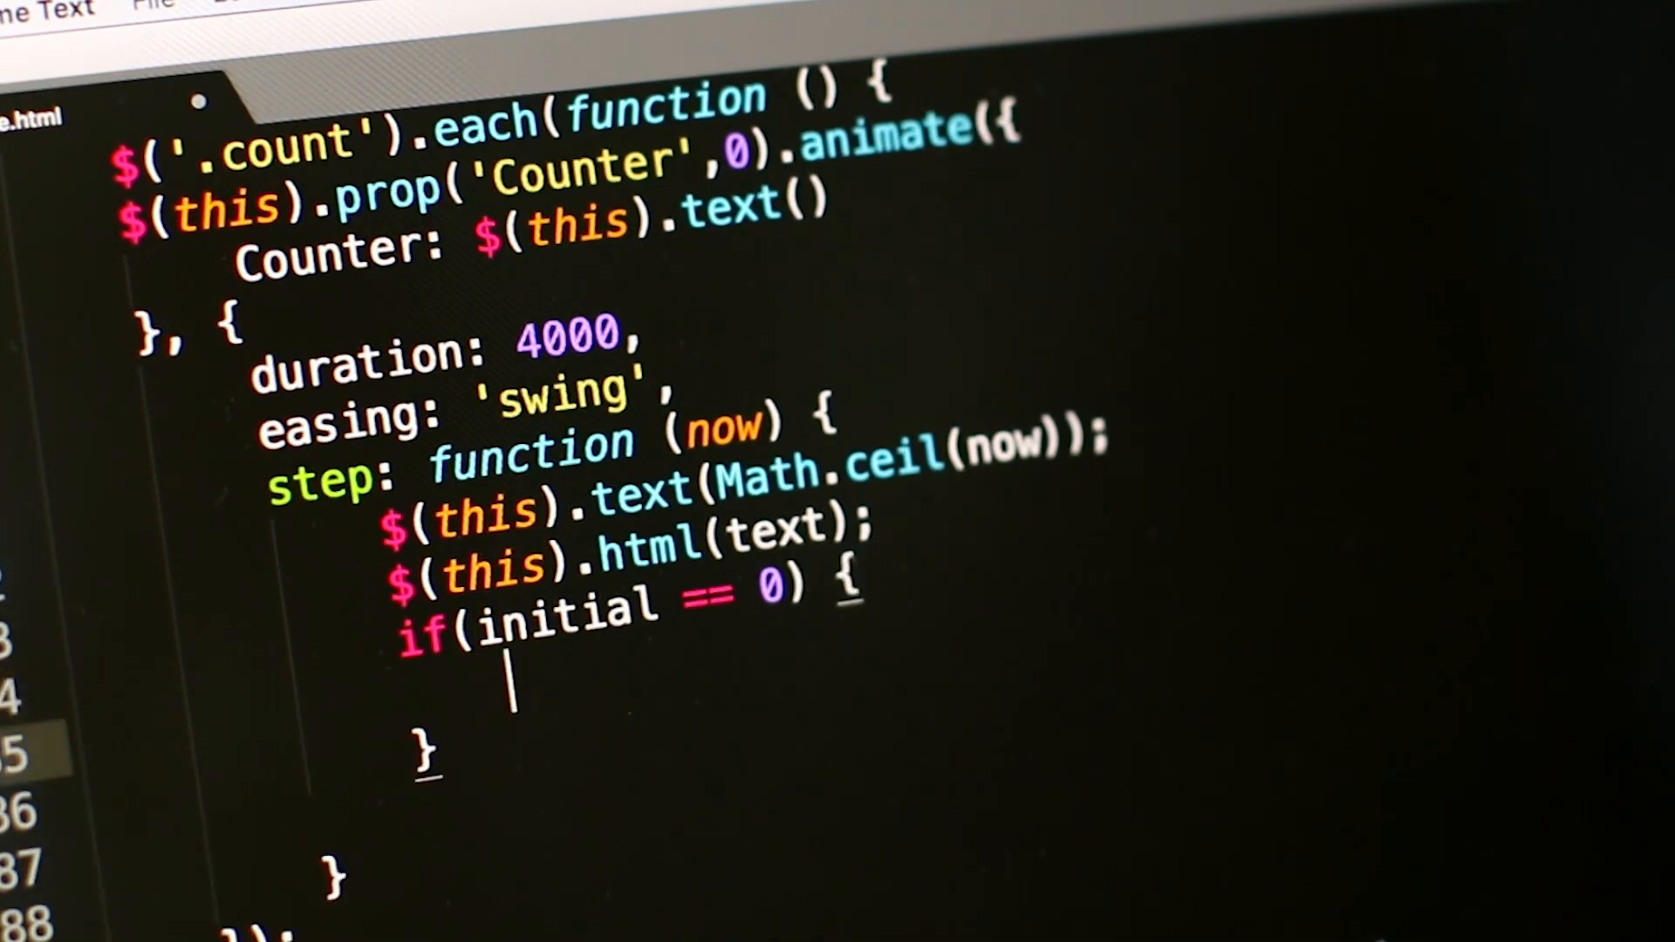
pyautogui.write('increment =')
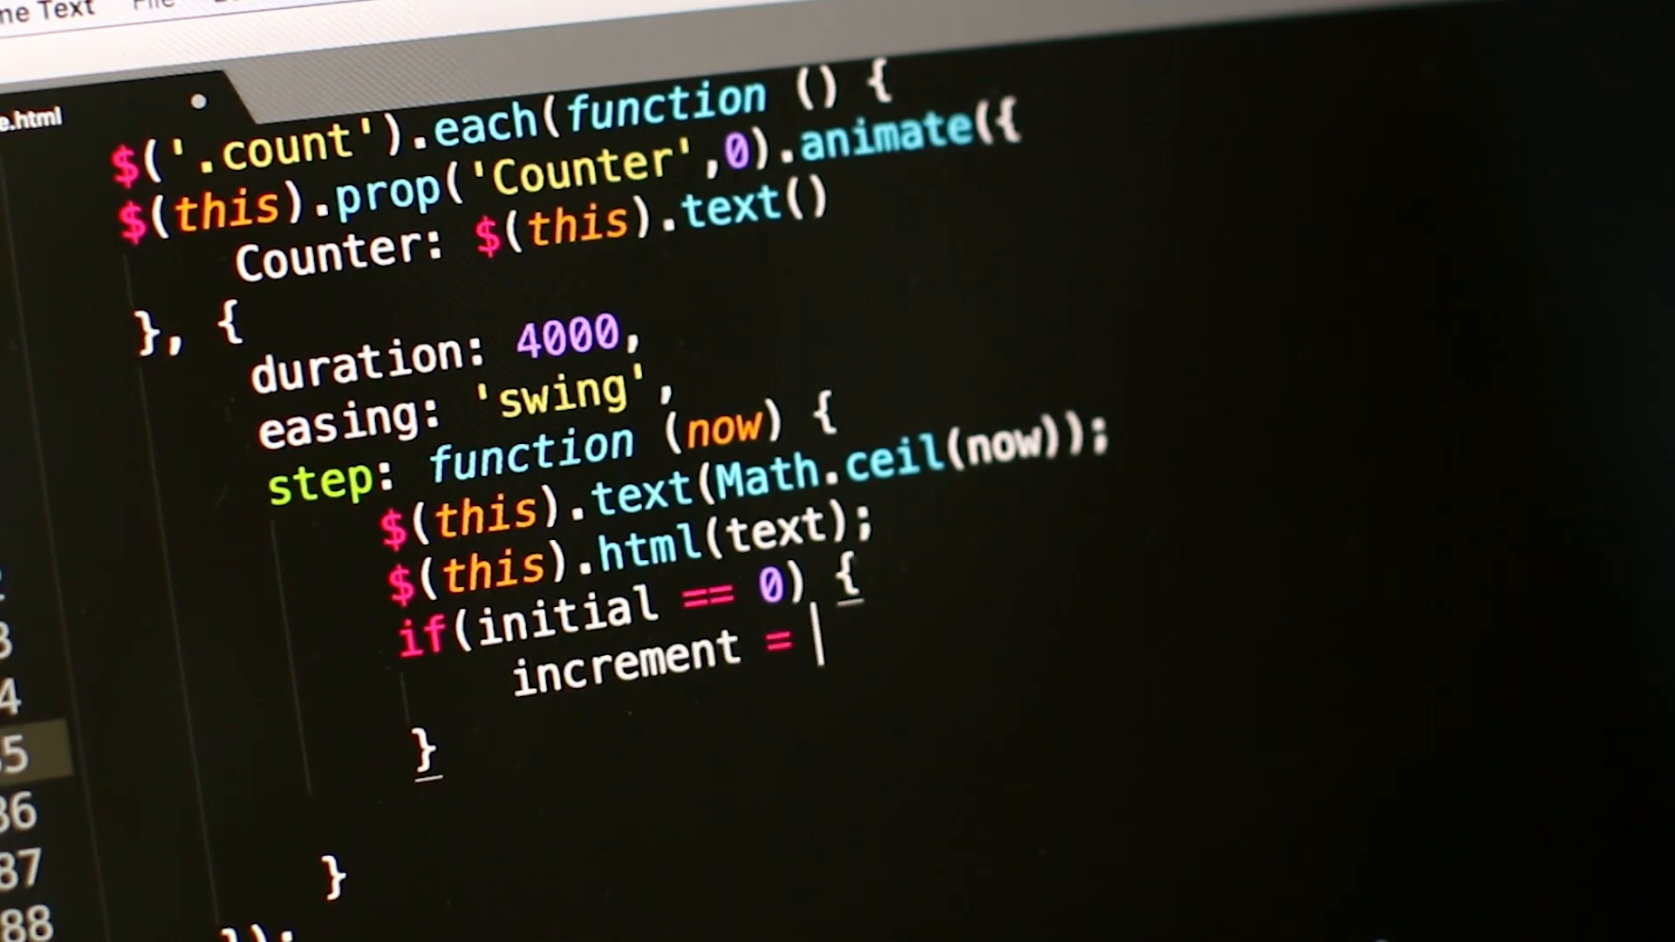
pyautogui.write('2')
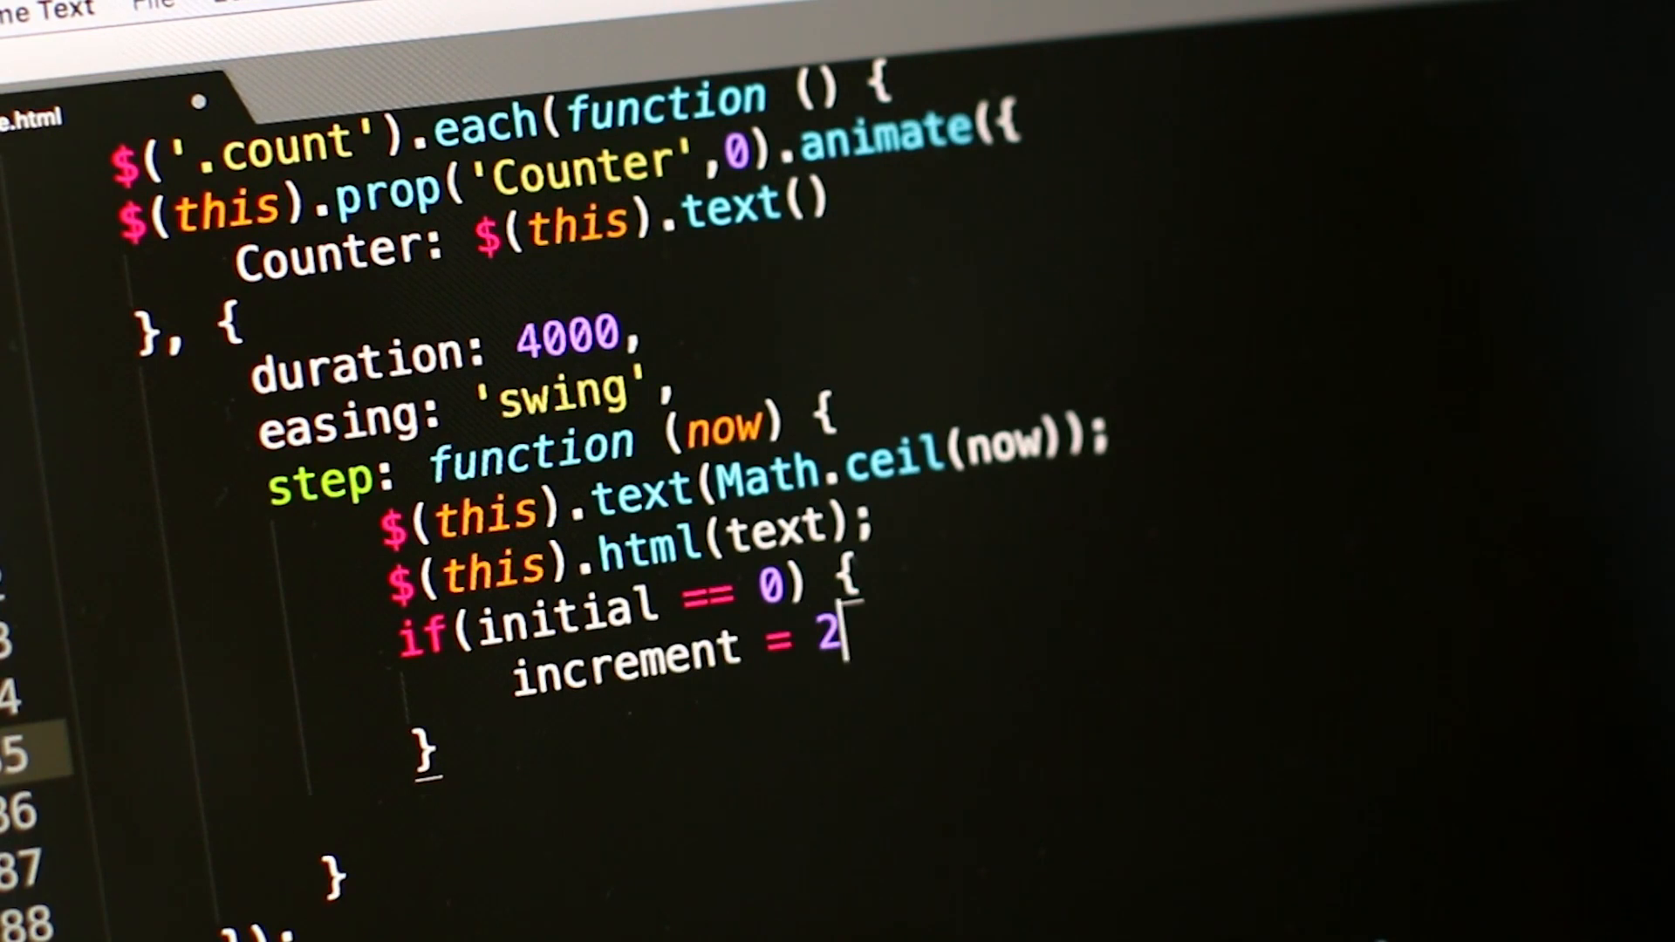
pyautogui.write(';')
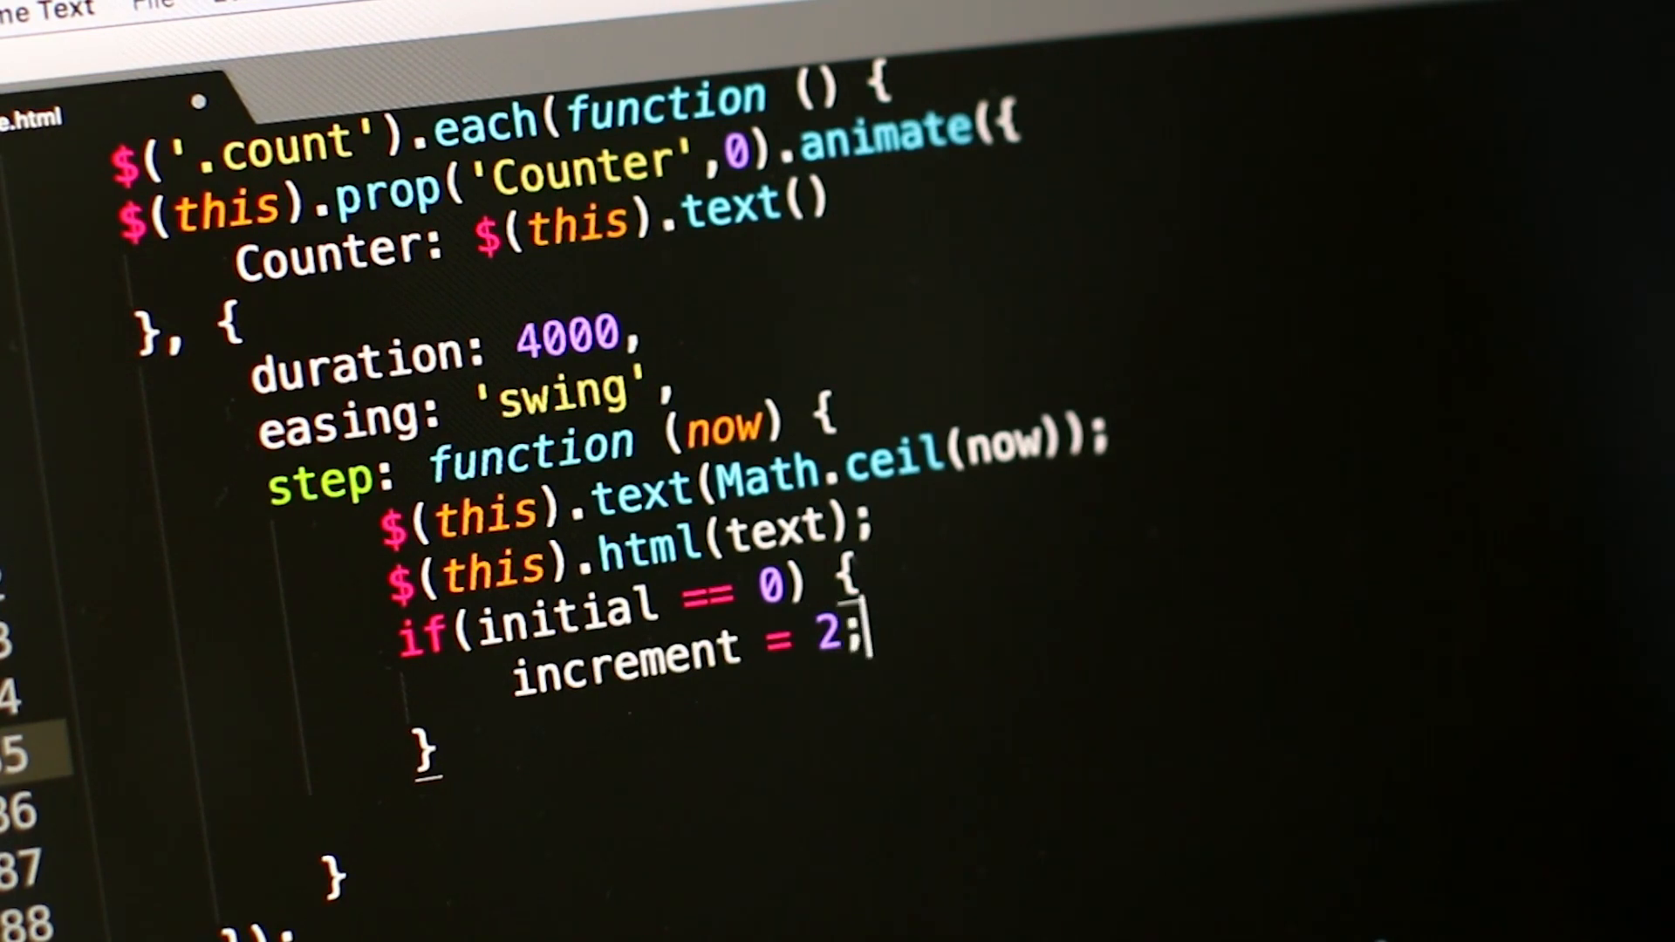
pyautogui.write('elem')
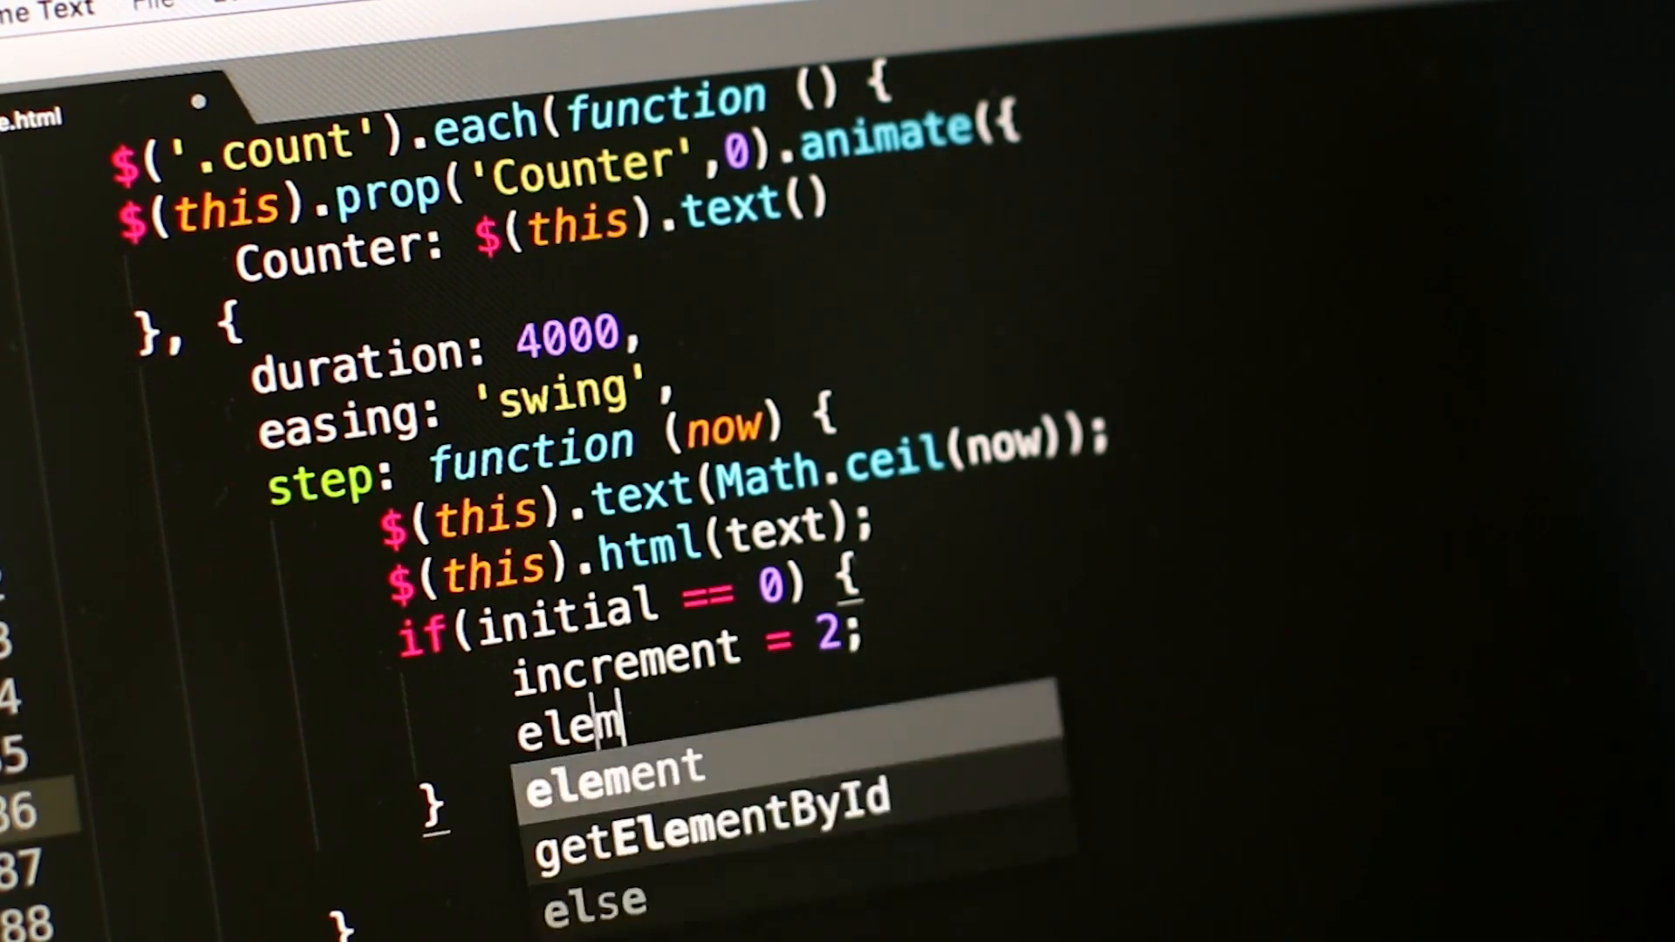
pyautogui.write('ent.si')
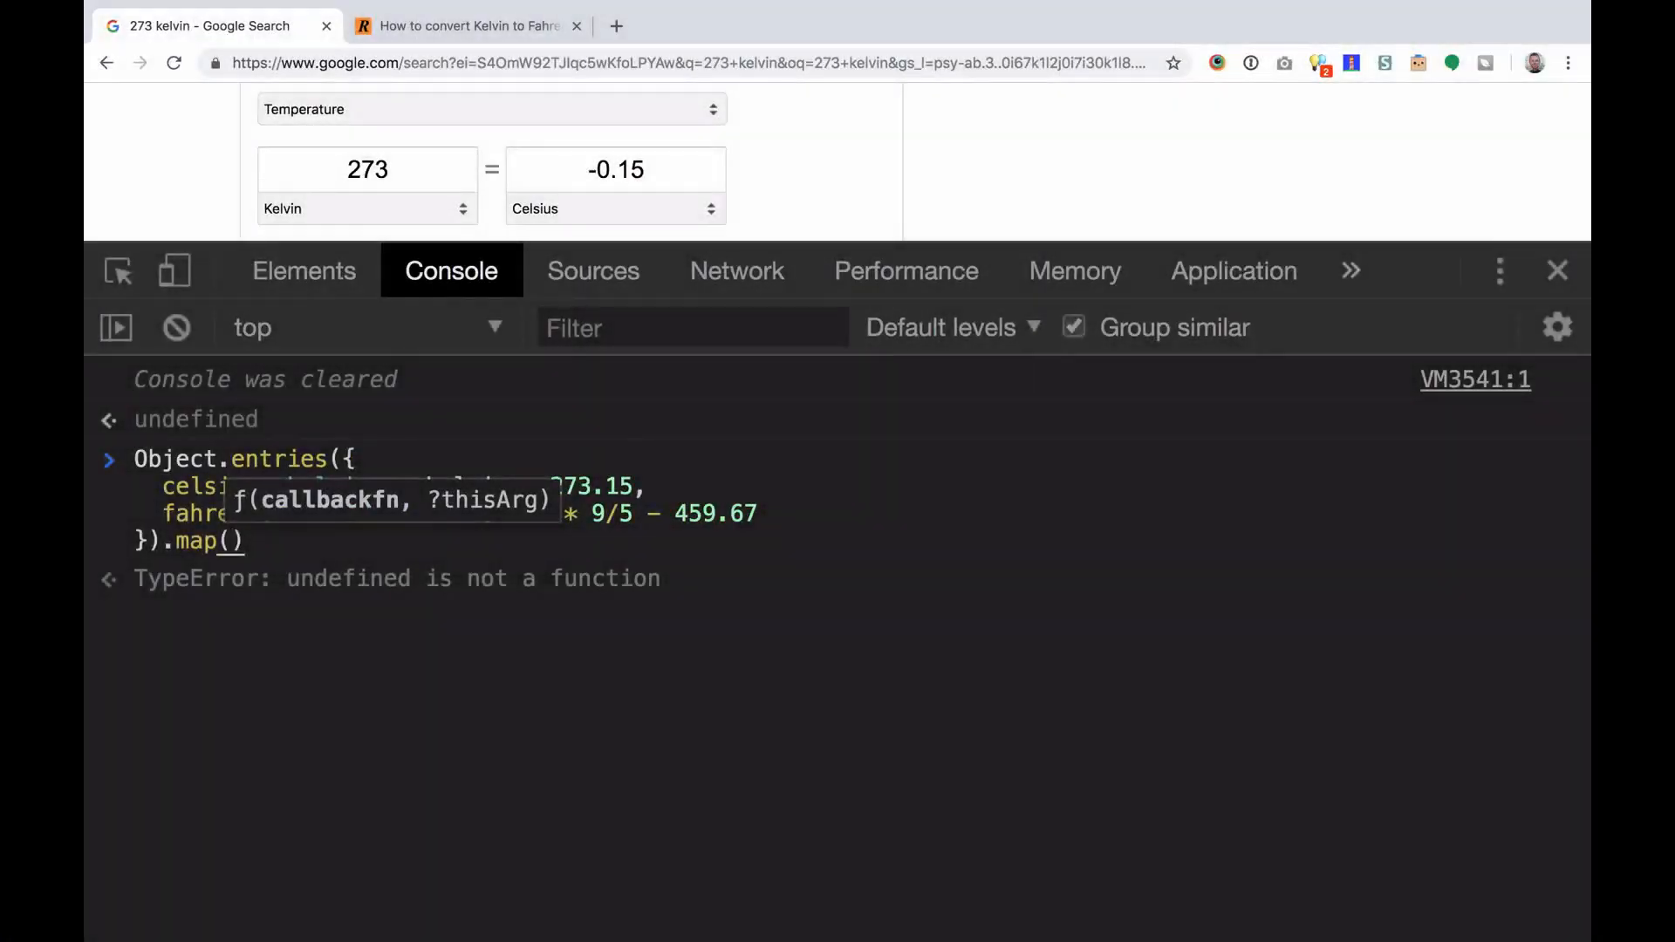
# Step: Map Object.entries of the converters to item[0], returning ["celsius", "fahrenheit"]
pyautogui.write('item => item[0')
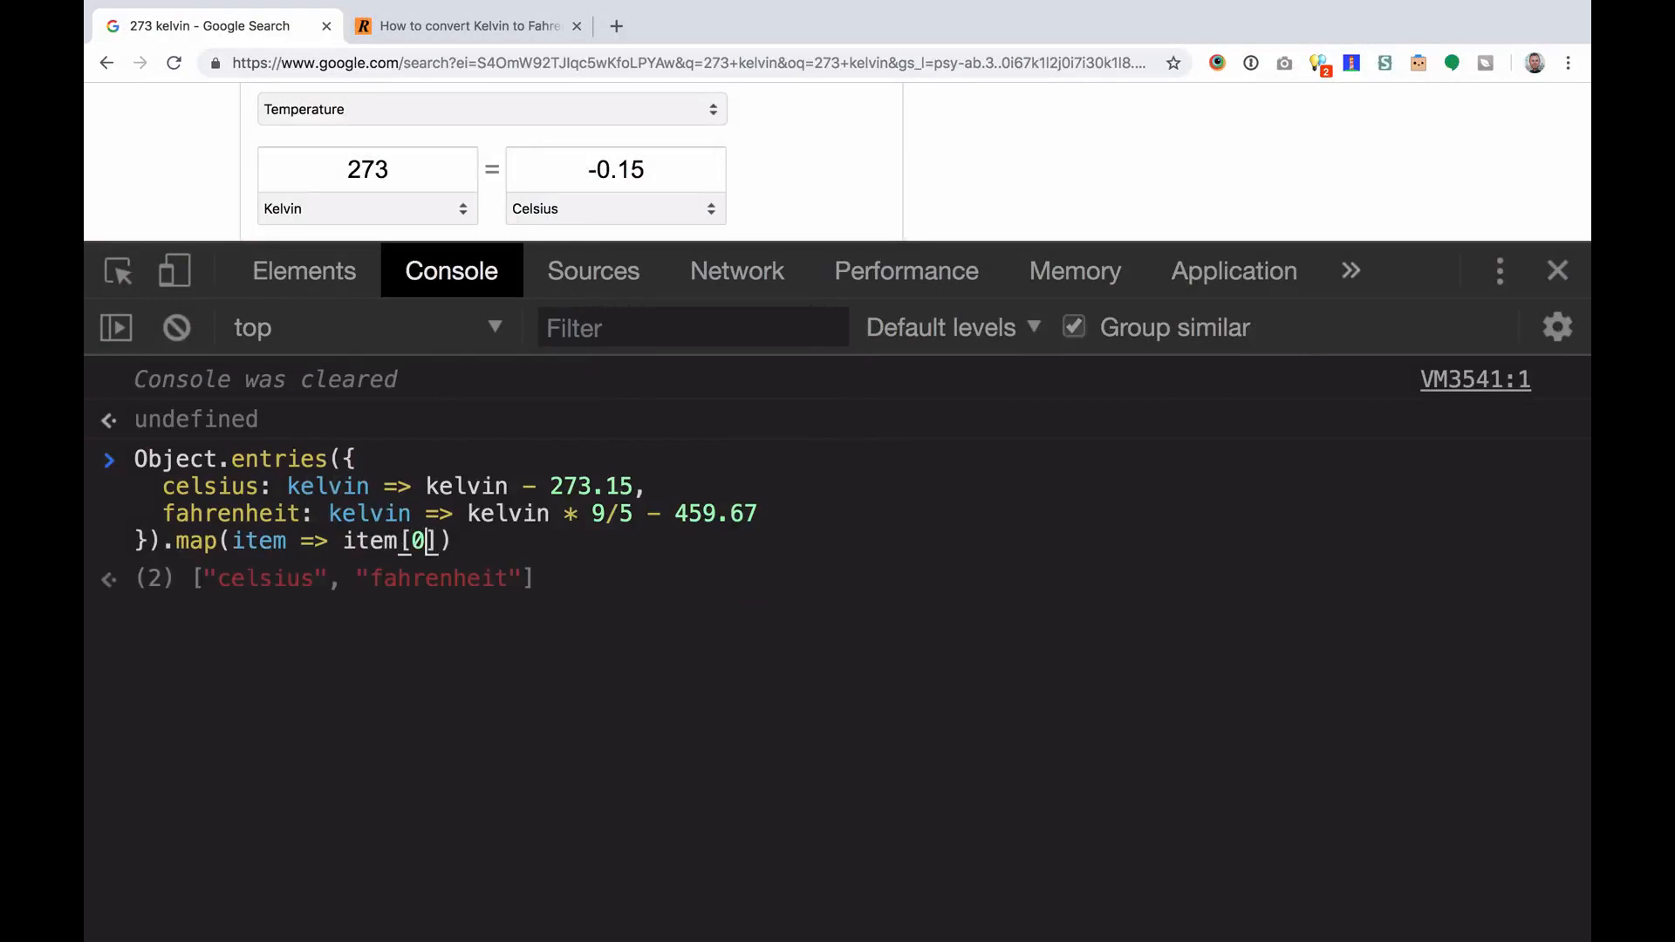
pyautogui.moveTo(310, 576)
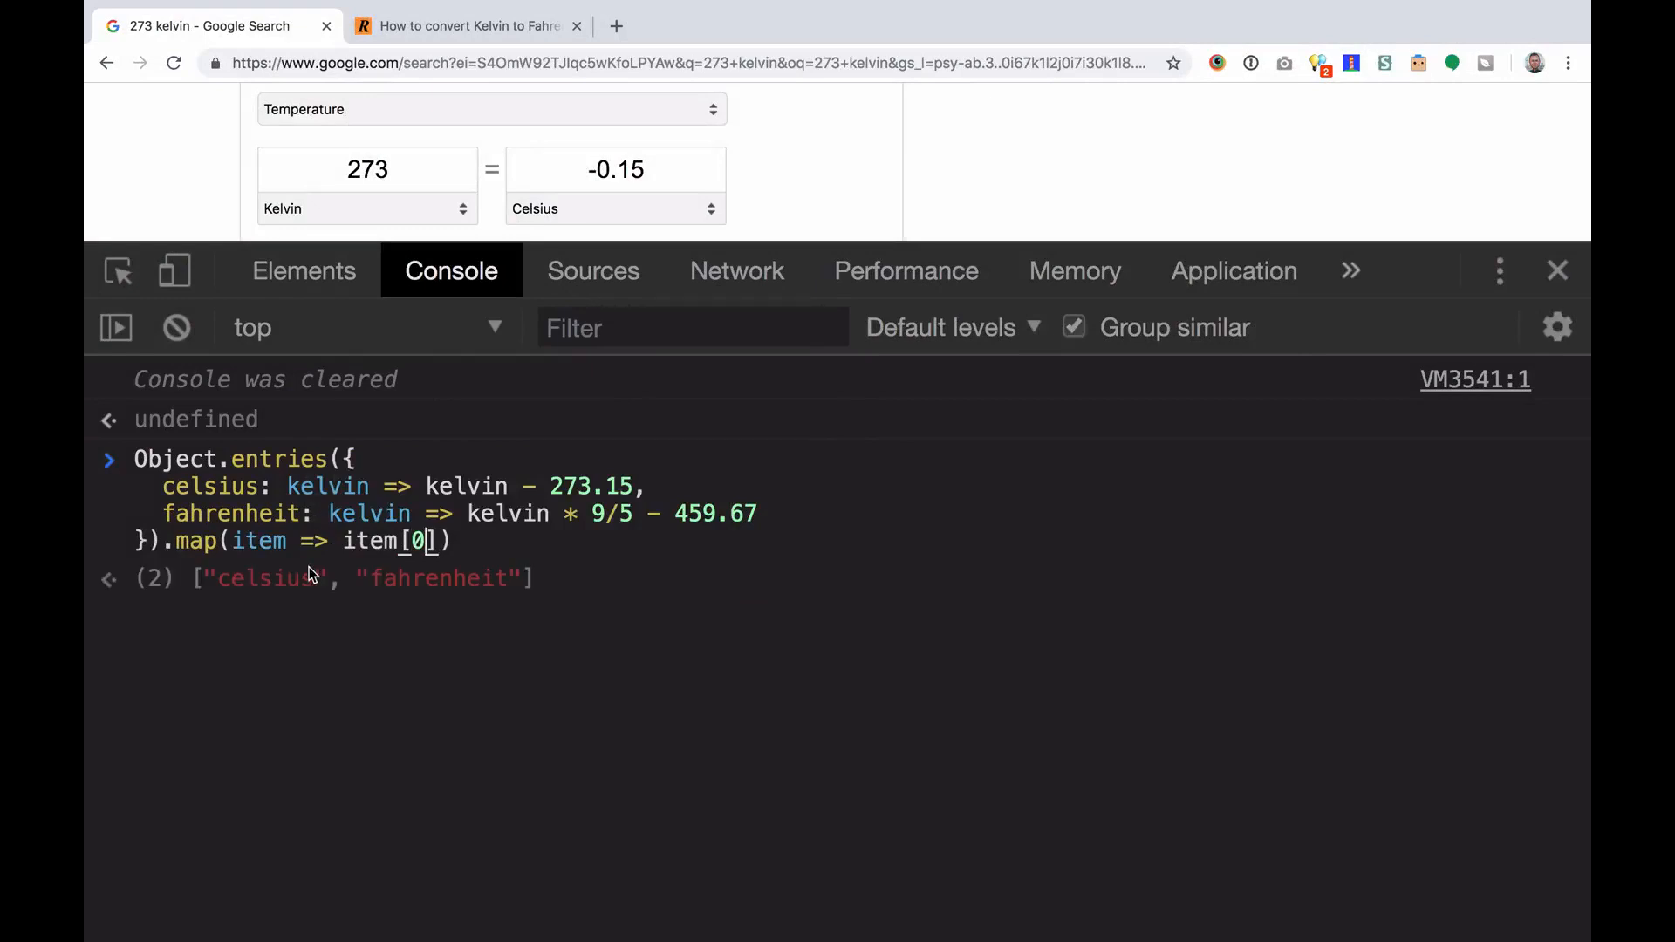